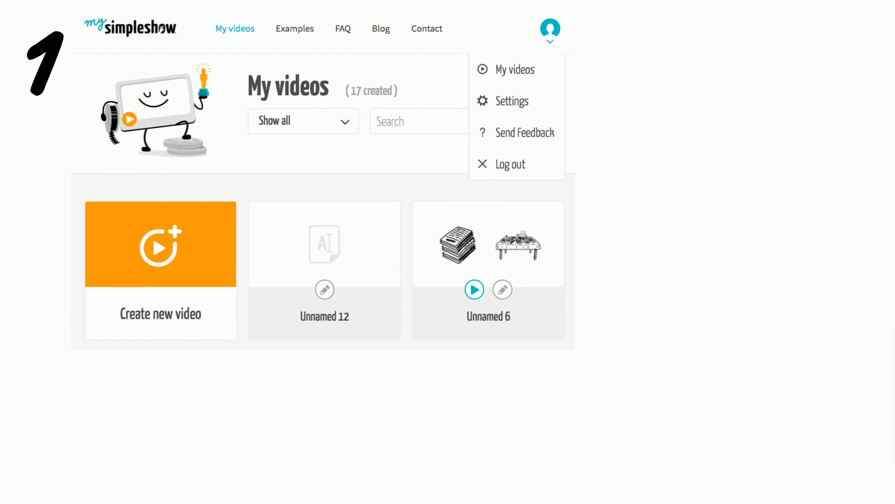
- Enter the winter-sun title text and let mysimpleshow auto-select visuals like a snowman and sun
left_click(160, 244)
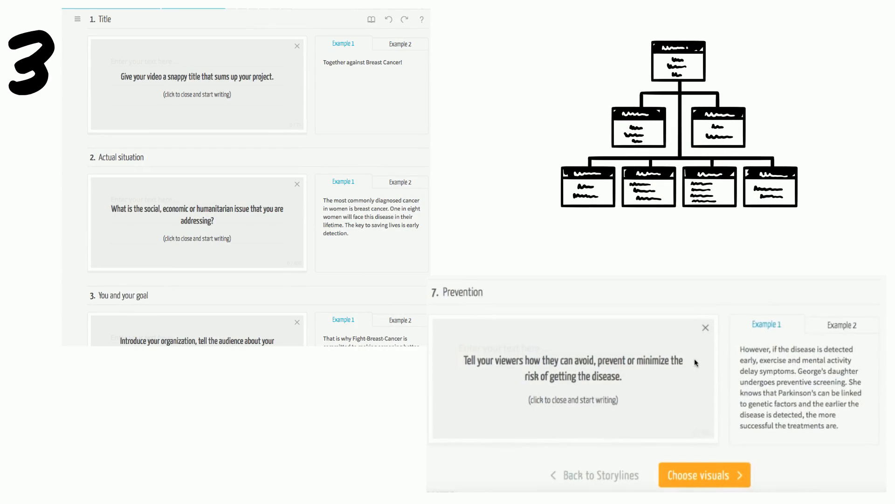
left_click(704, 474)
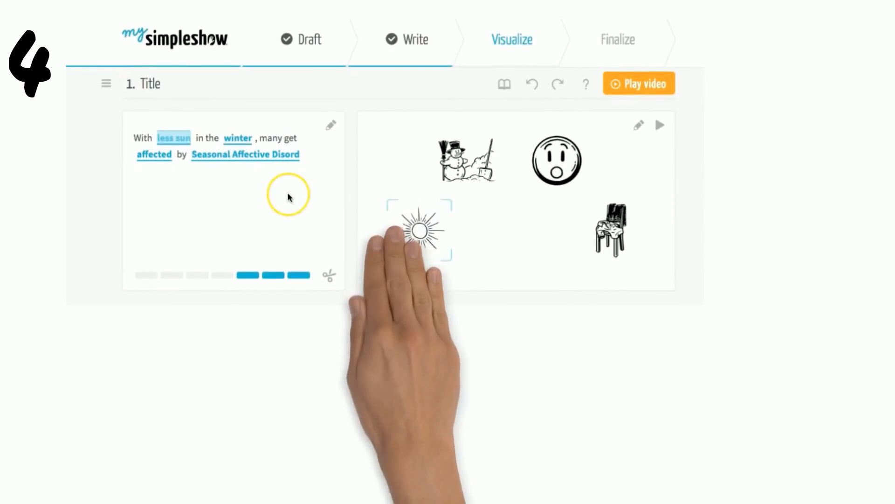